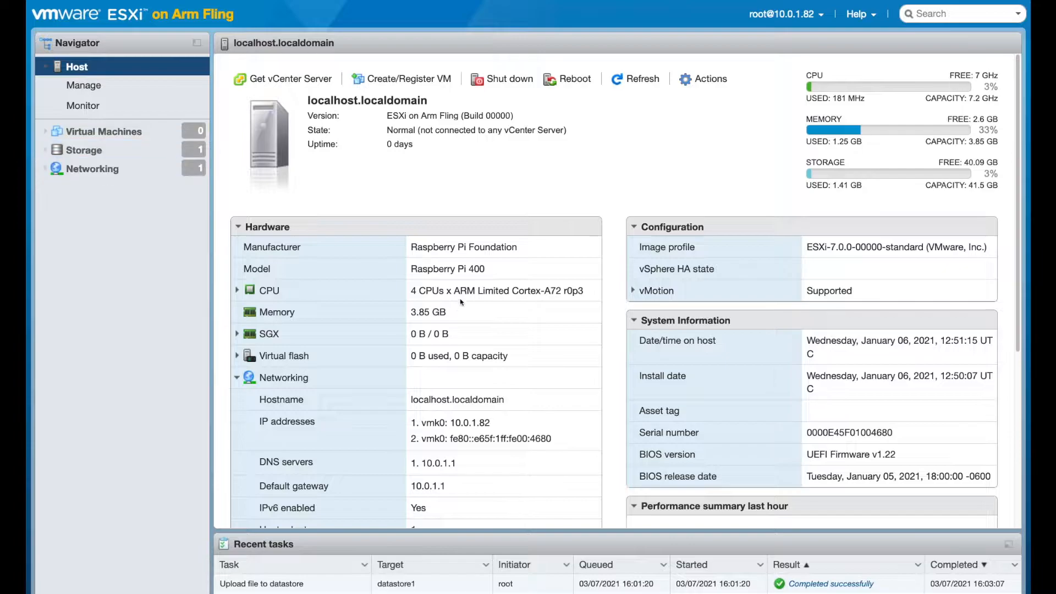
Show the empty Virtual Machines list from the Navigator
{"action": "double_click", "coordinate": [447, 268]}
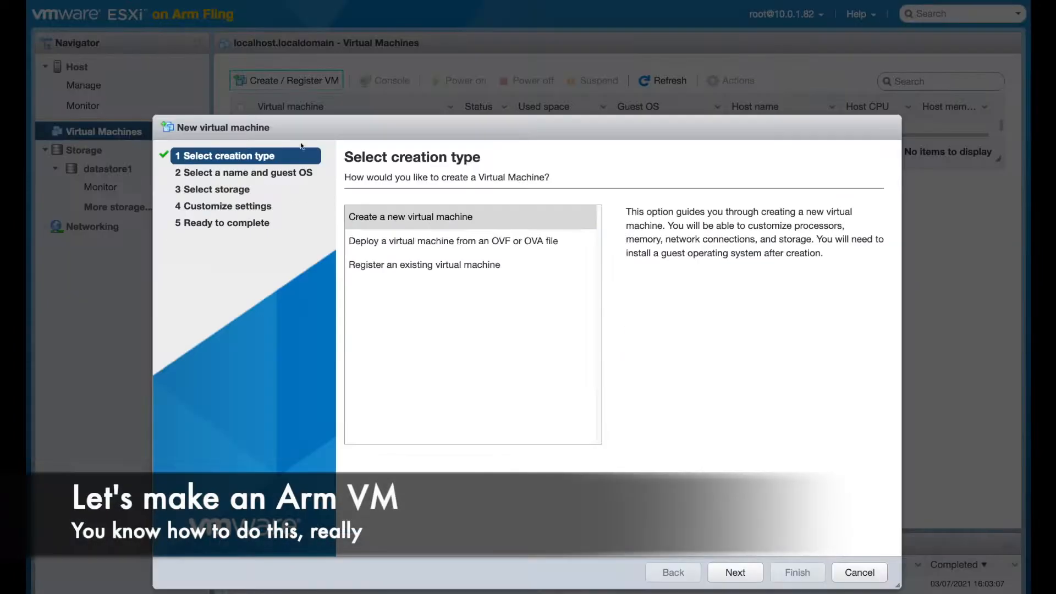
Configure a Linux VM 'debian' on datastore1 with 4 CPUs, 16 GB disk and the debian-10.8.0-arm64-netinst ISO
{"action": "type", "text": "de"}
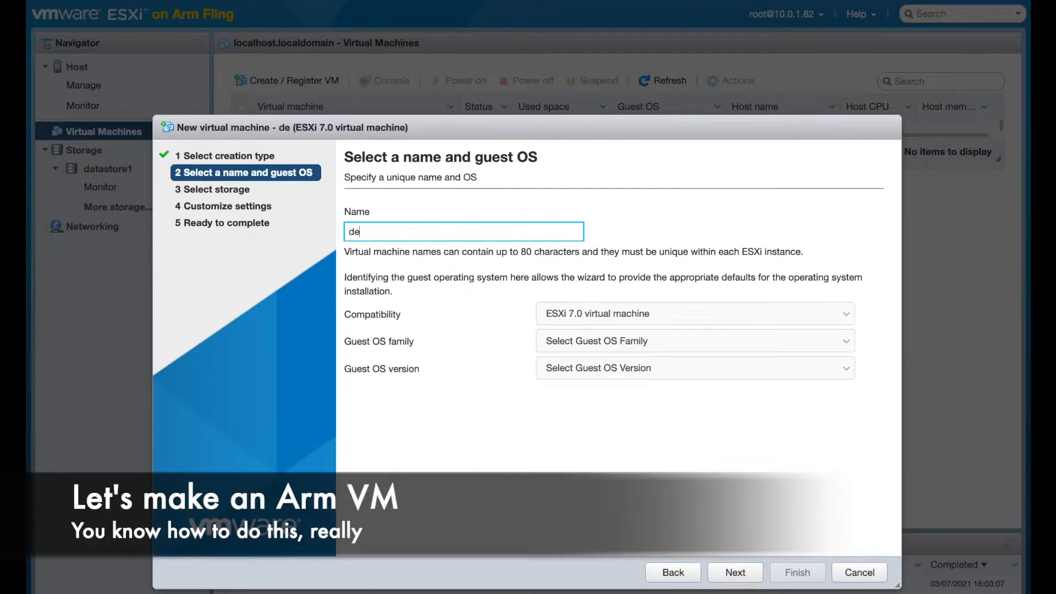
{"action": "left_click", "coordinate": [694, 367]}
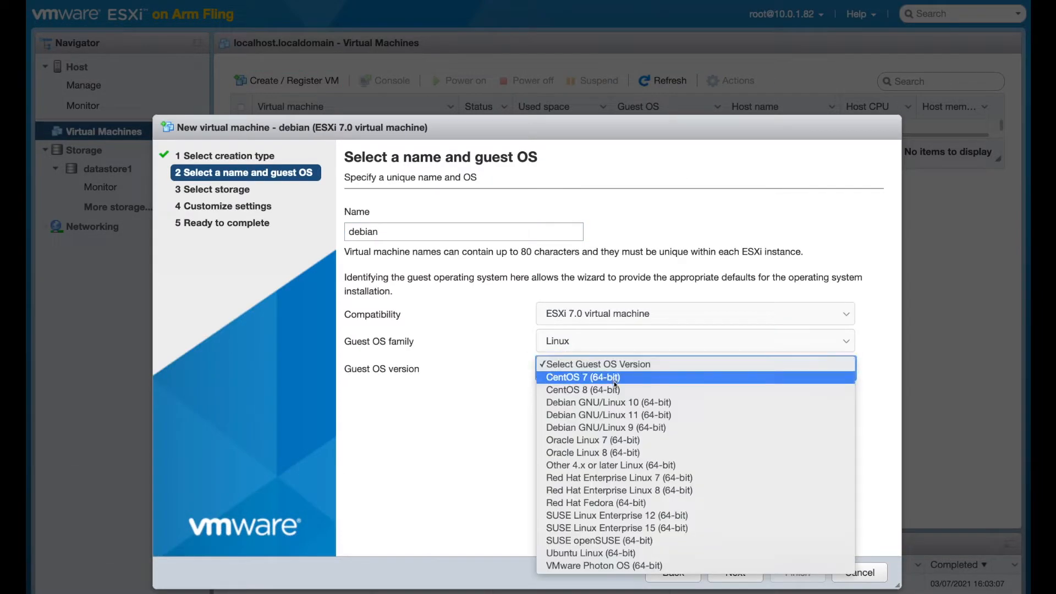
{"action": "mouse_move", "coordinate": [606, 403]}
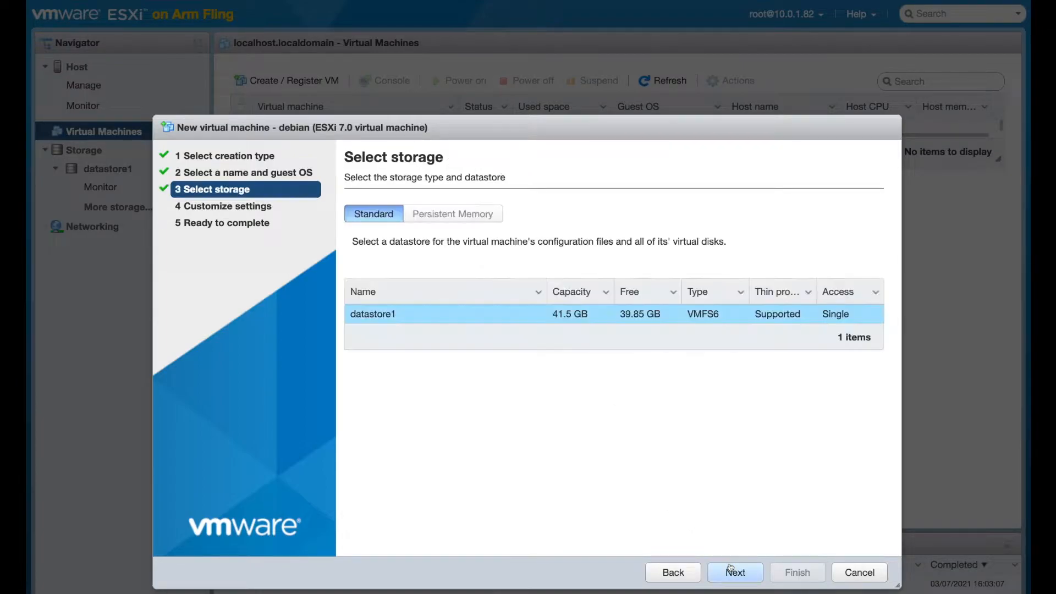
{"action": "left_click", "coordinate": [733, 572]}
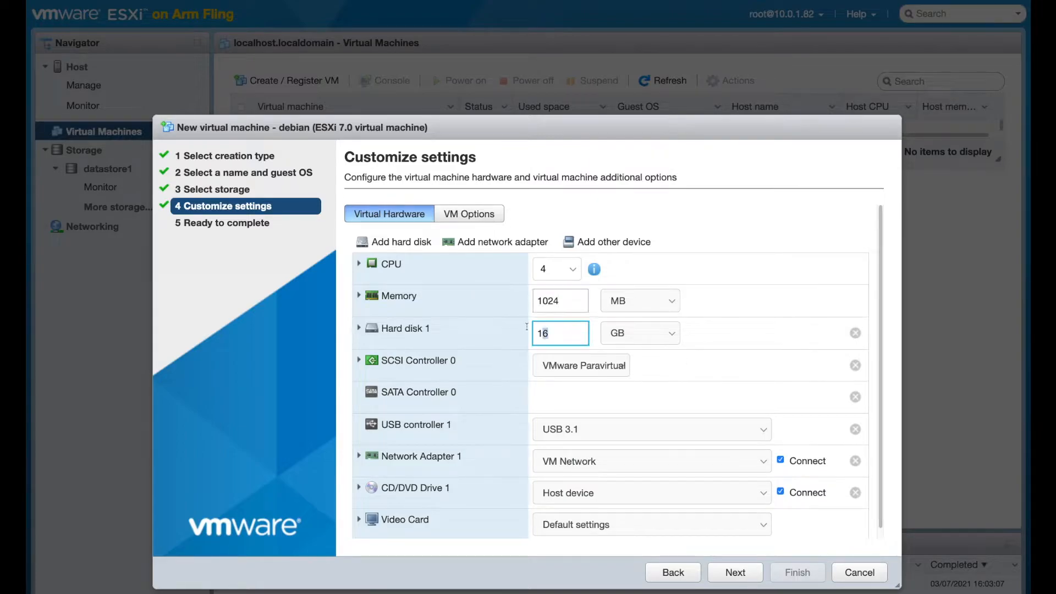
{"action": "scroll", "scroll_direction": "down", "scroll_amount": 3}
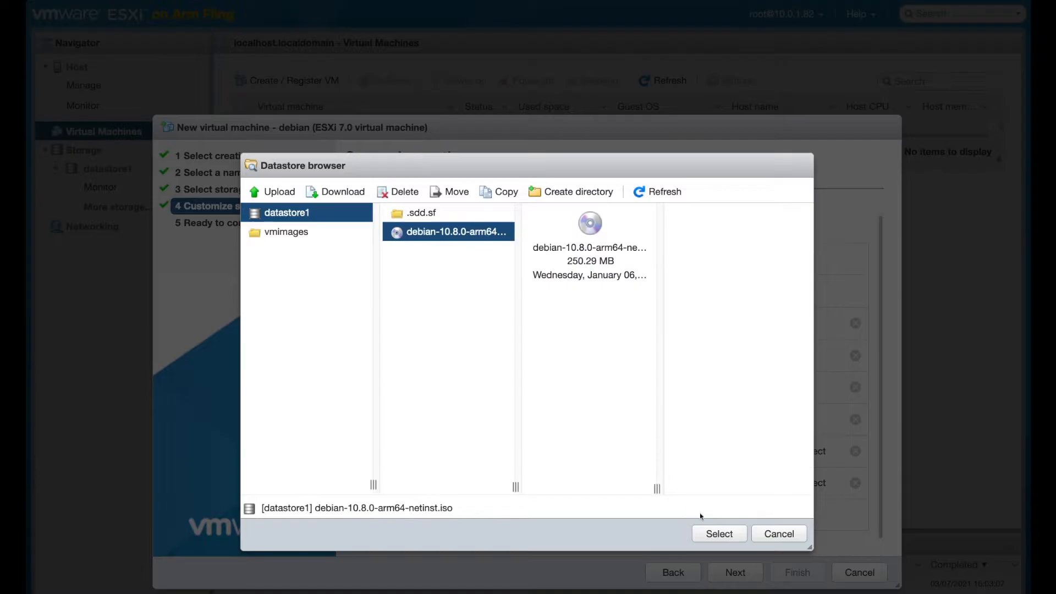
{"action": "left_click", "coordinate": [718, 533]}
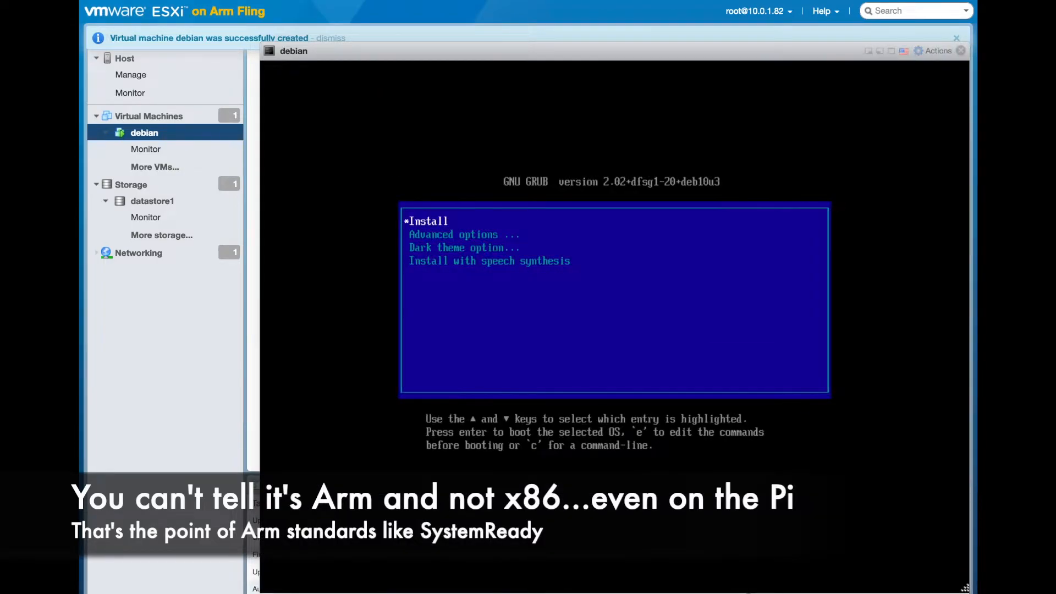
Start the Debian installation from the GRUB Install entry in the VM console
{"action": "left_click", "coordinate": [330, 38]}
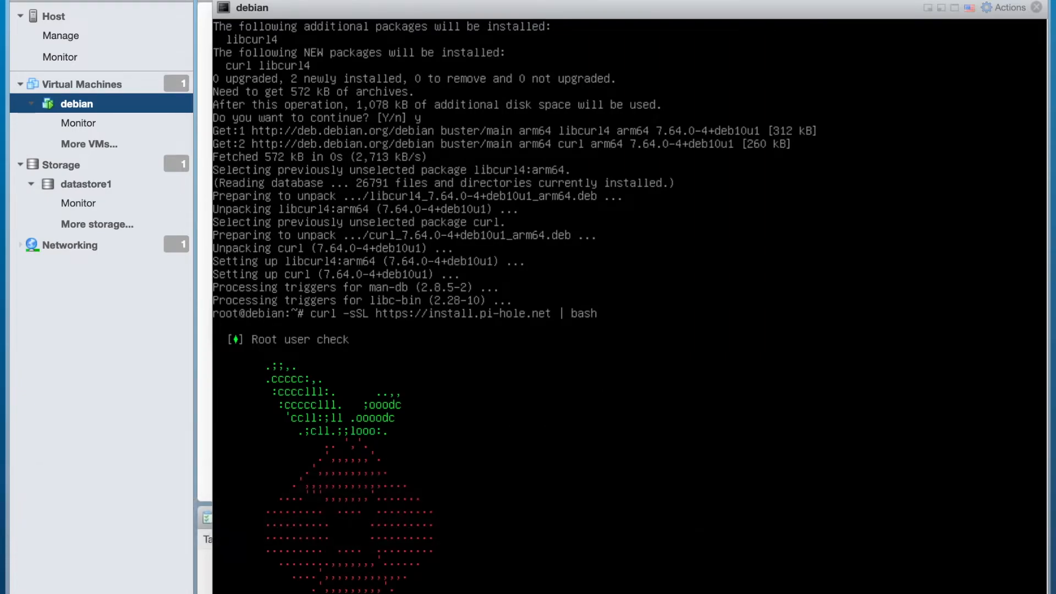
Follow the console as curl installs and the Pi-hole install script sets up its packages
{"action": "scroll", "scroll_direction": "down", "scroll_amount": 3}
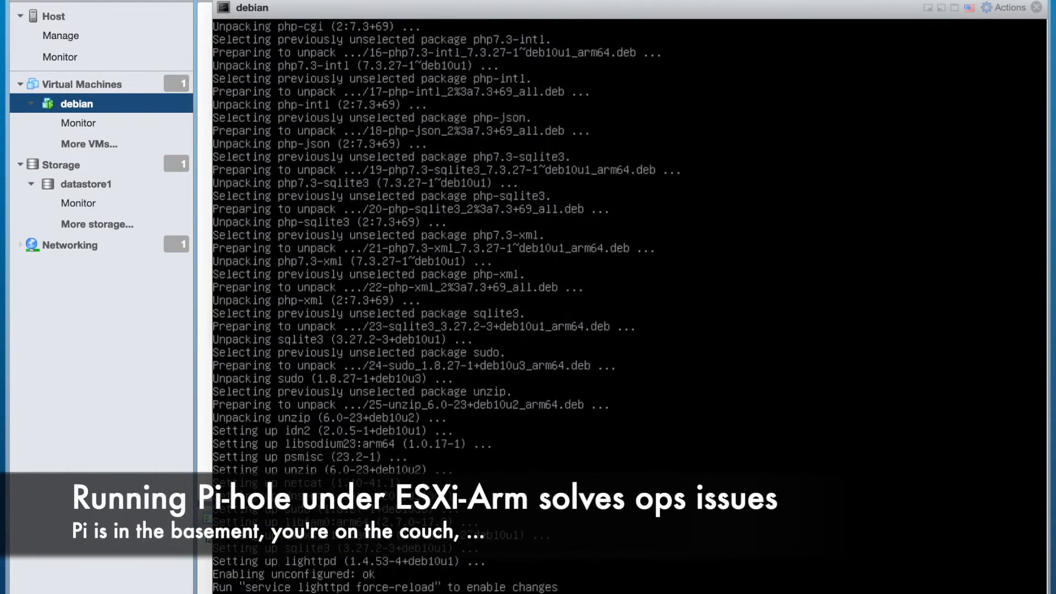
{"action": "scroll", "scroll_direction": "down", "scroll_amount": 3}
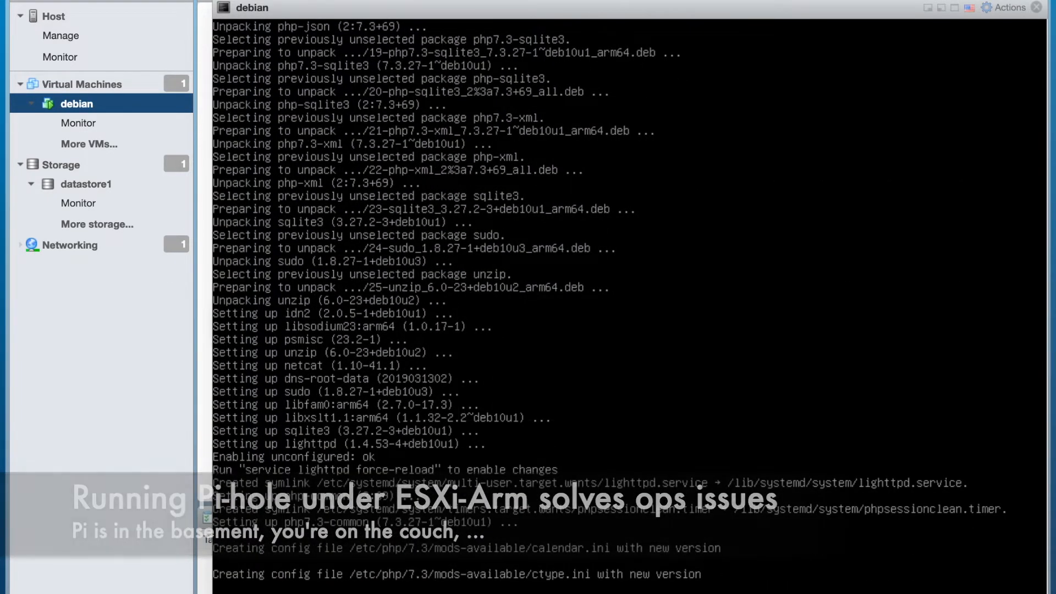
{"action": "scroll", "scroll_direction": "down", "scroll_amount": 3}
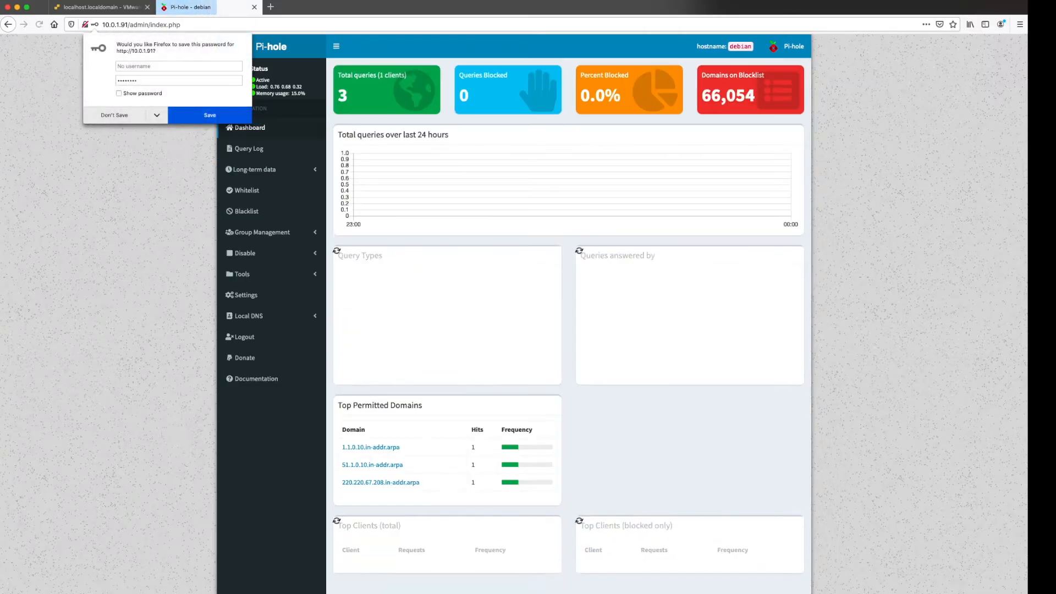
Dismiss Firefox's save-password prompt after logging into the Pi-hole admin at 10.0.1.91/admin
{"action": "left_click", "coordinate": [115, 115]}
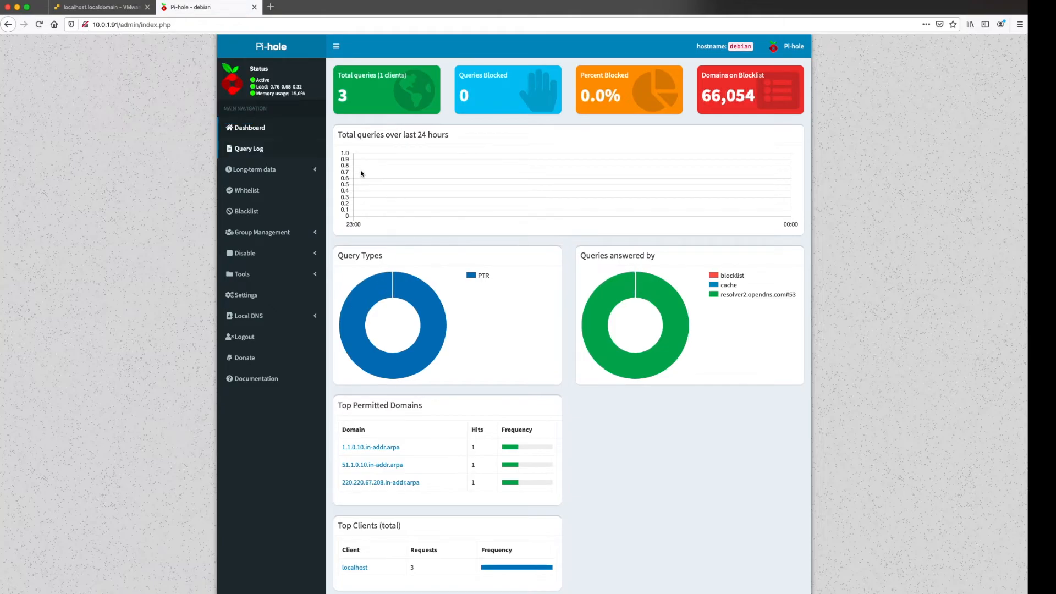
{"action": "mouse_move", "coordinate": [424, 205]}
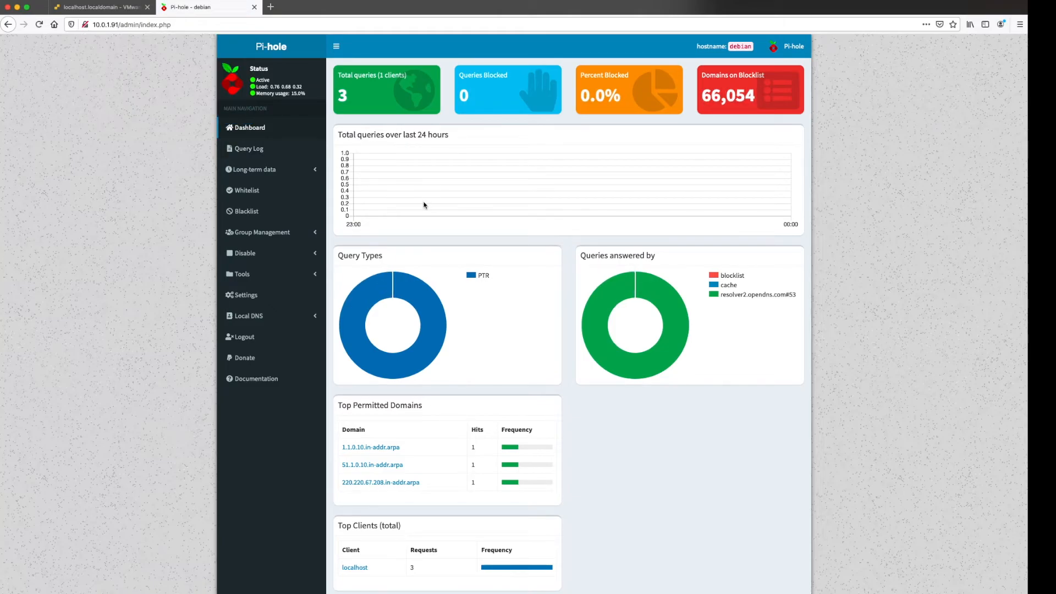